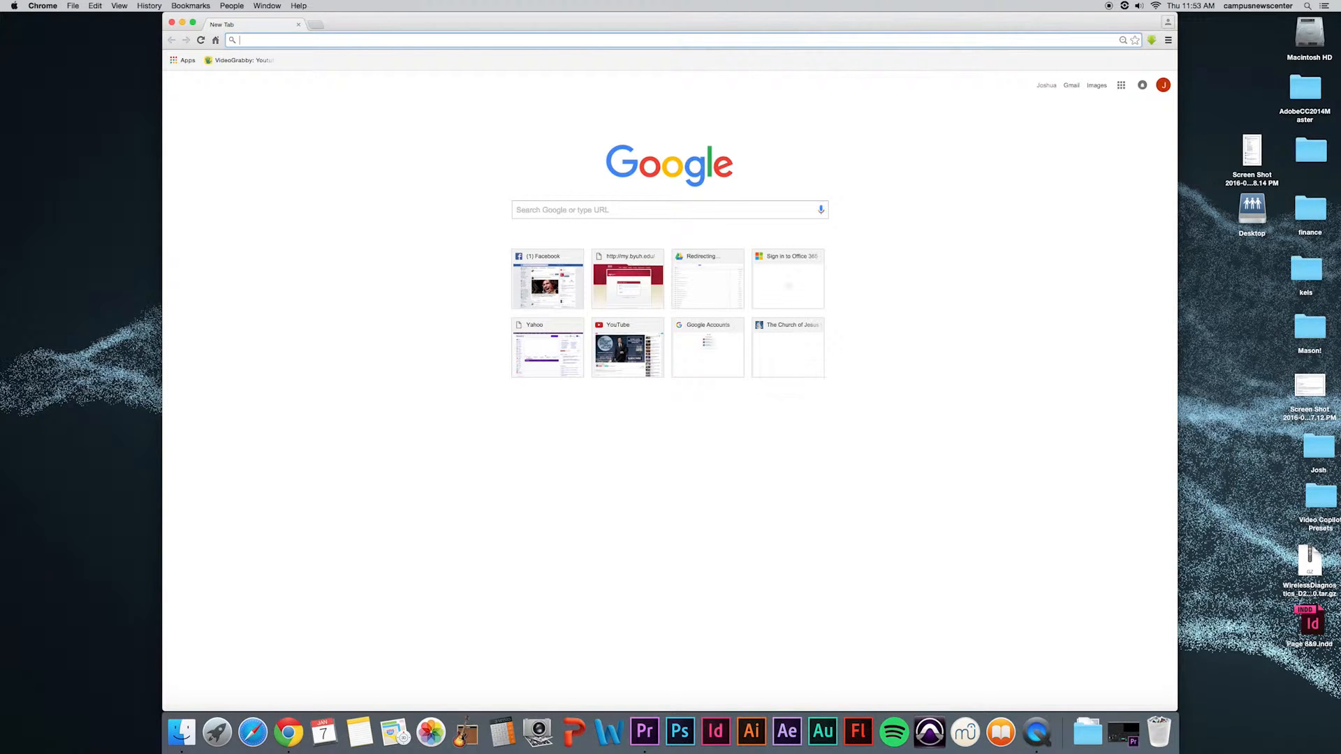
# Go to byuh.edu, follow the myBYUH link and sign in with User ID and password.
pyautogui.write('byuh.edu')
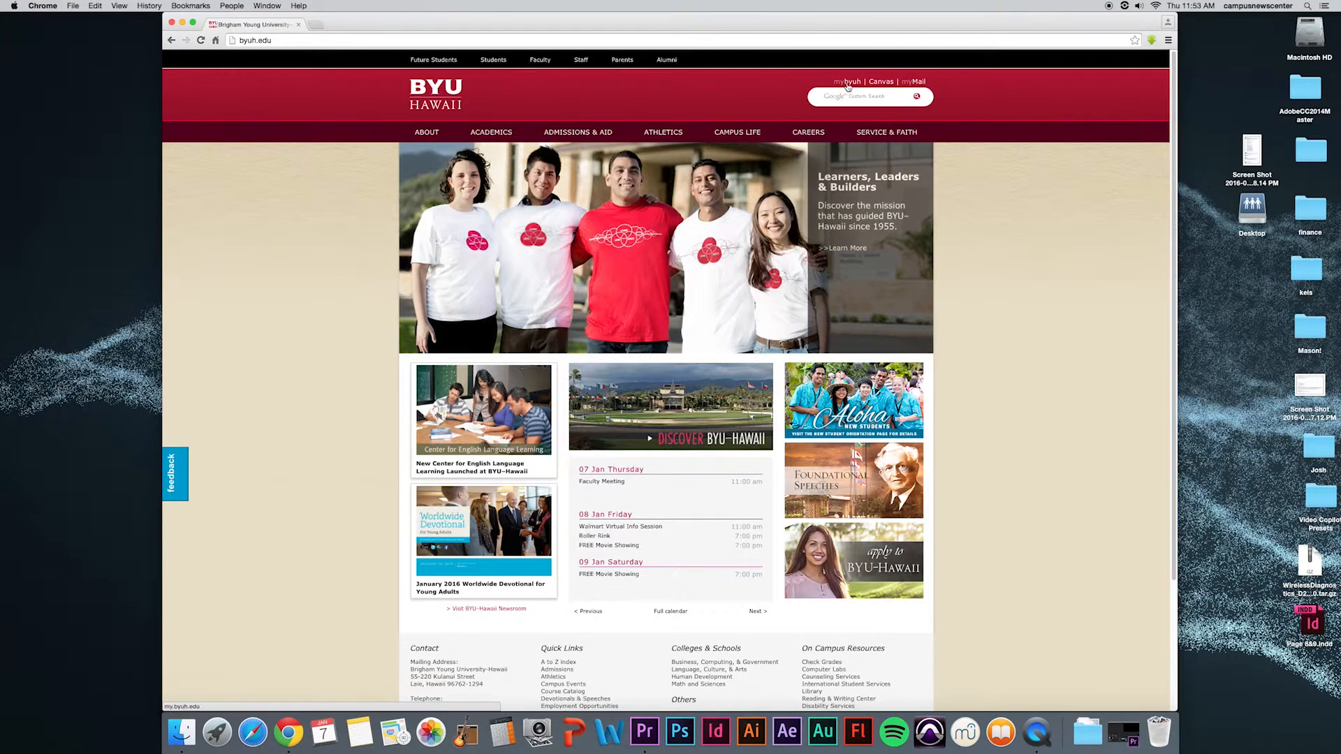
pyautogui.click(847, 81)
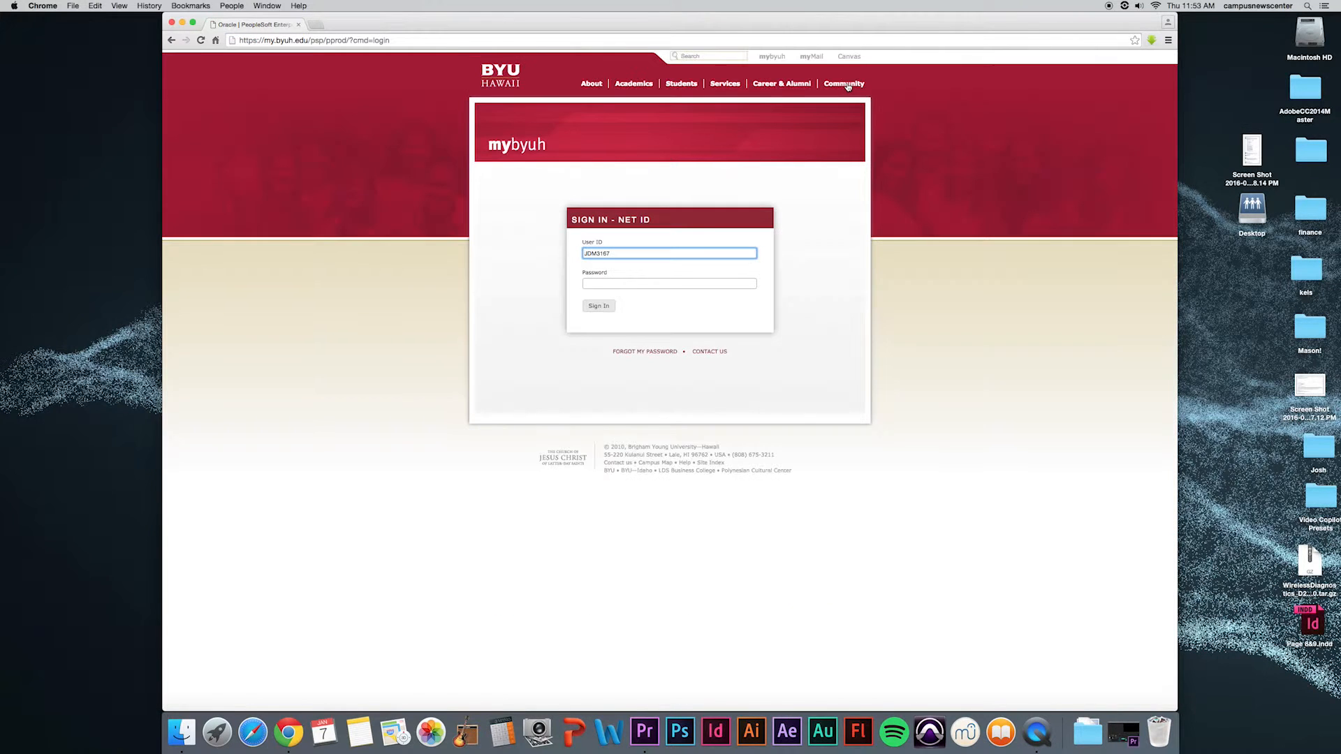
pyautogui.moveTo(843, 83)
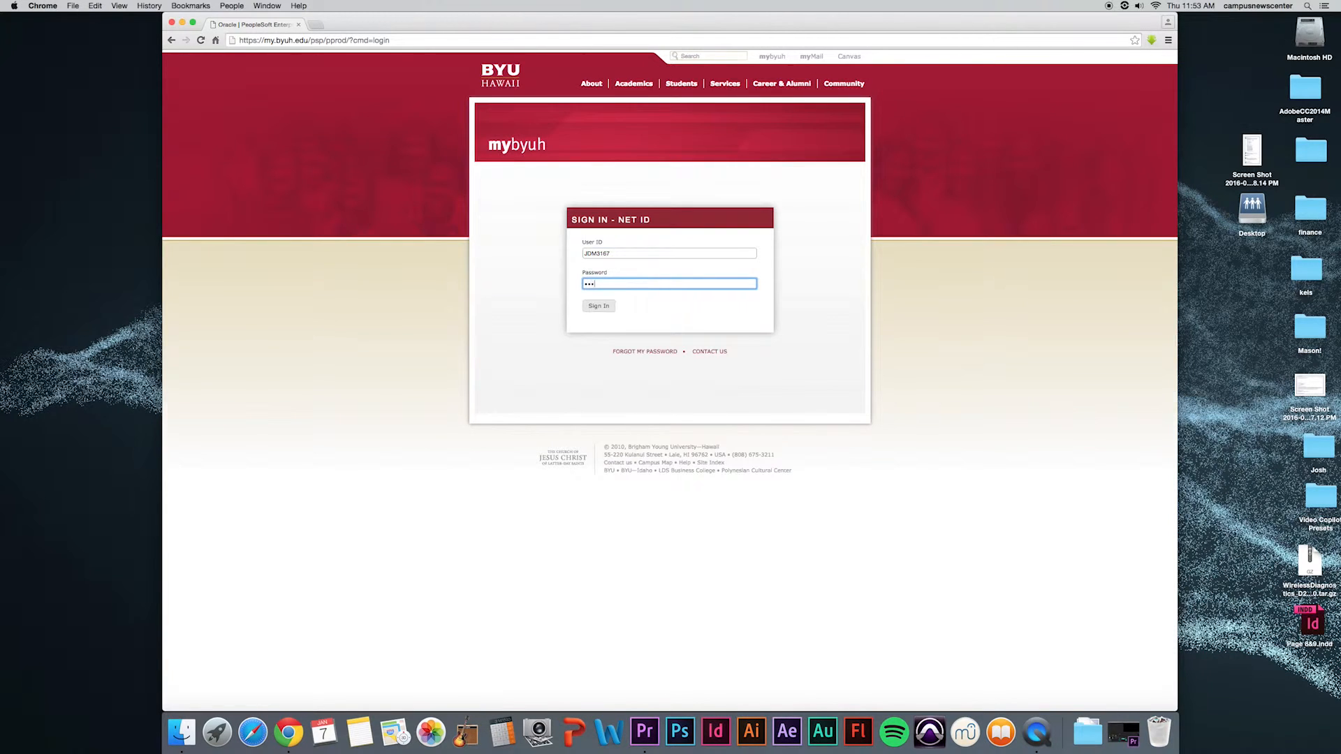
pyautogui.click(598, 305)
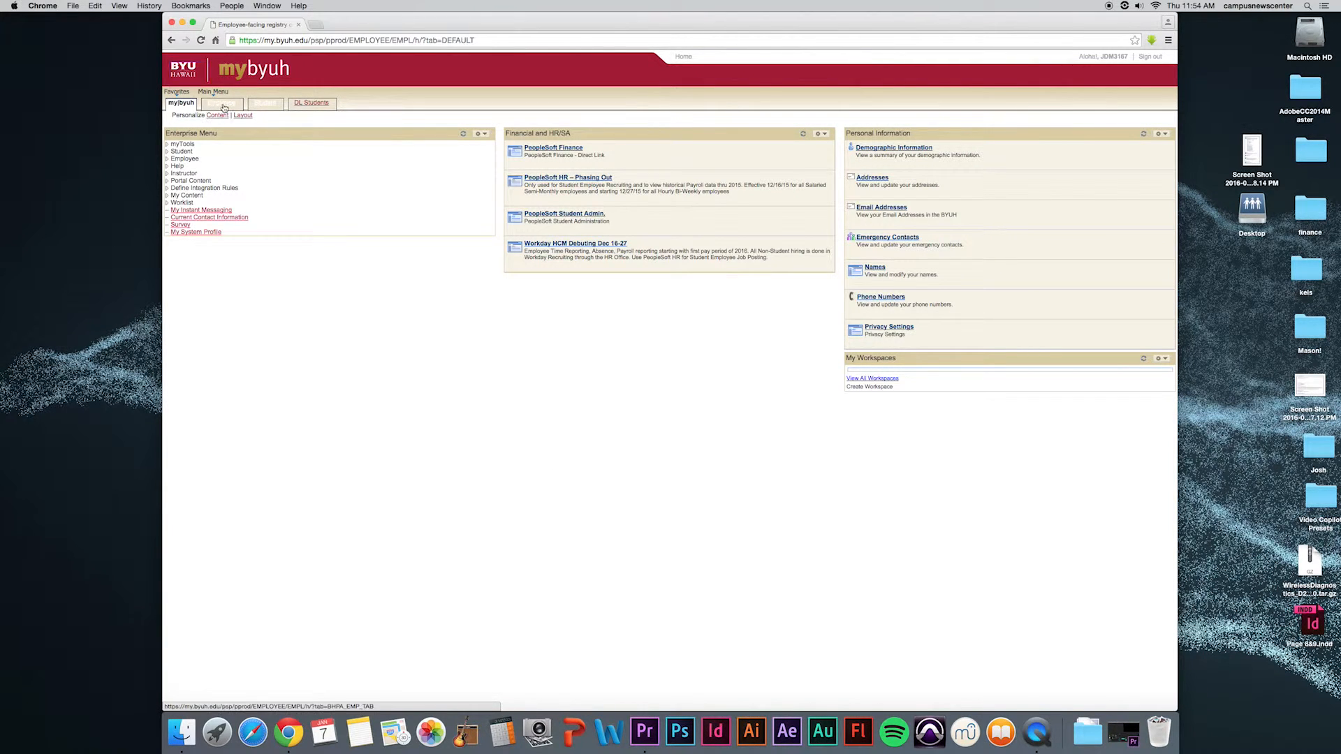
# Open the next portal tab and log in on the BYU-Hawaii page with the Net ID password.
pyautogui.click(224, 102)
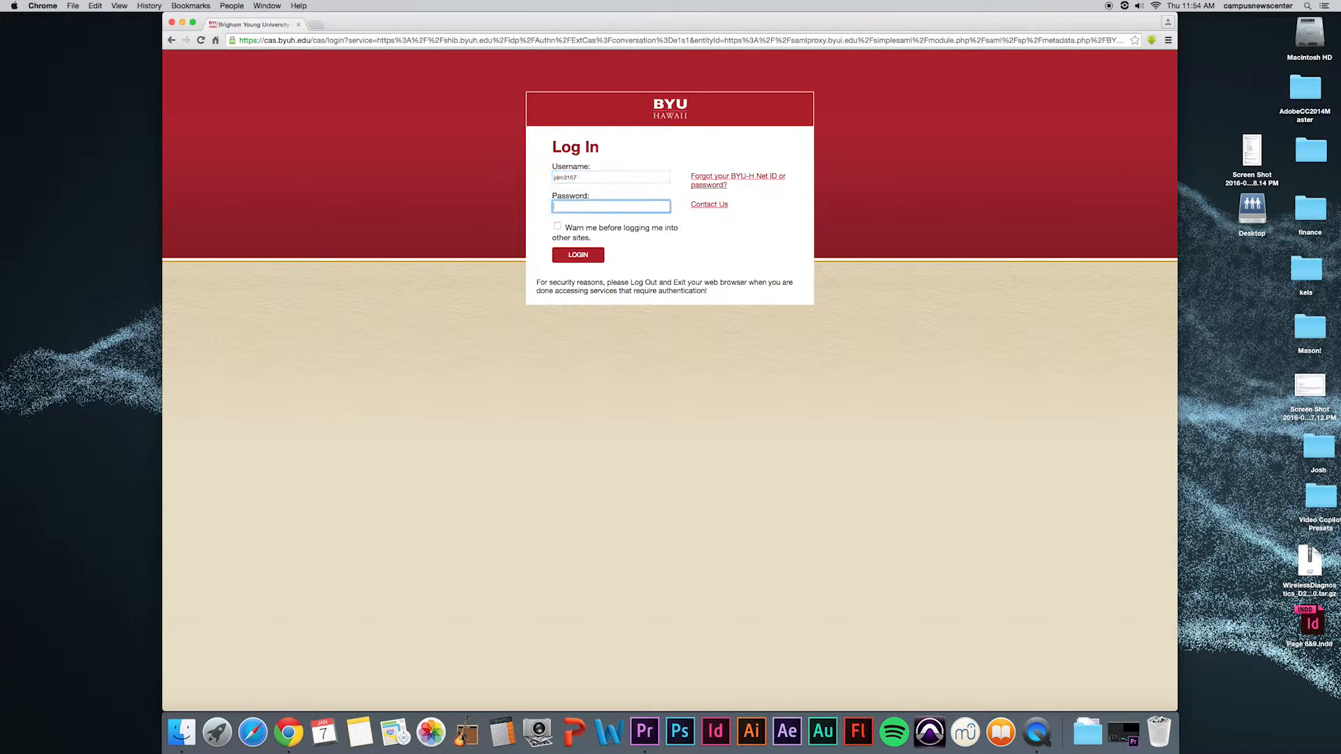
pyautogui.write('password')
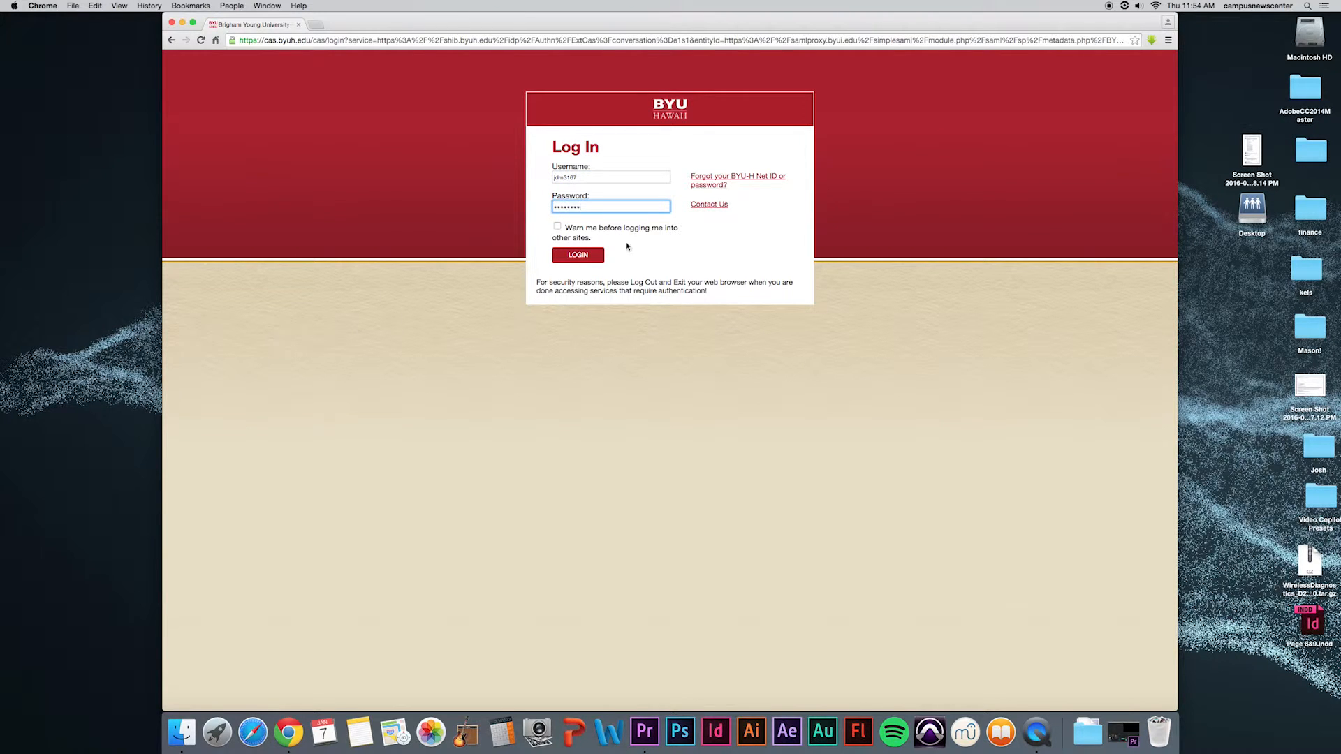
pyautogui.click(578, 255)
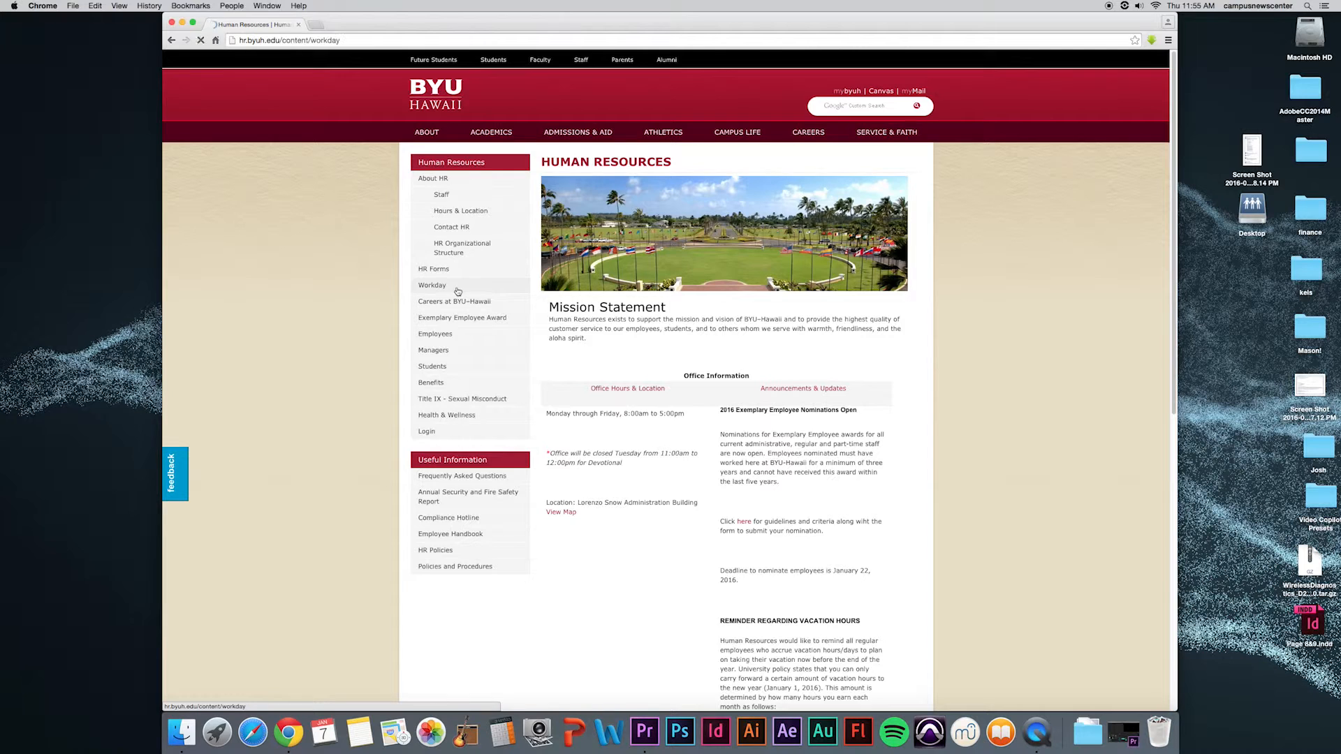
# Open Workday from the HR sidebar, follow the WORKDAY login link and log in.
pyautogui.click(432, 285)
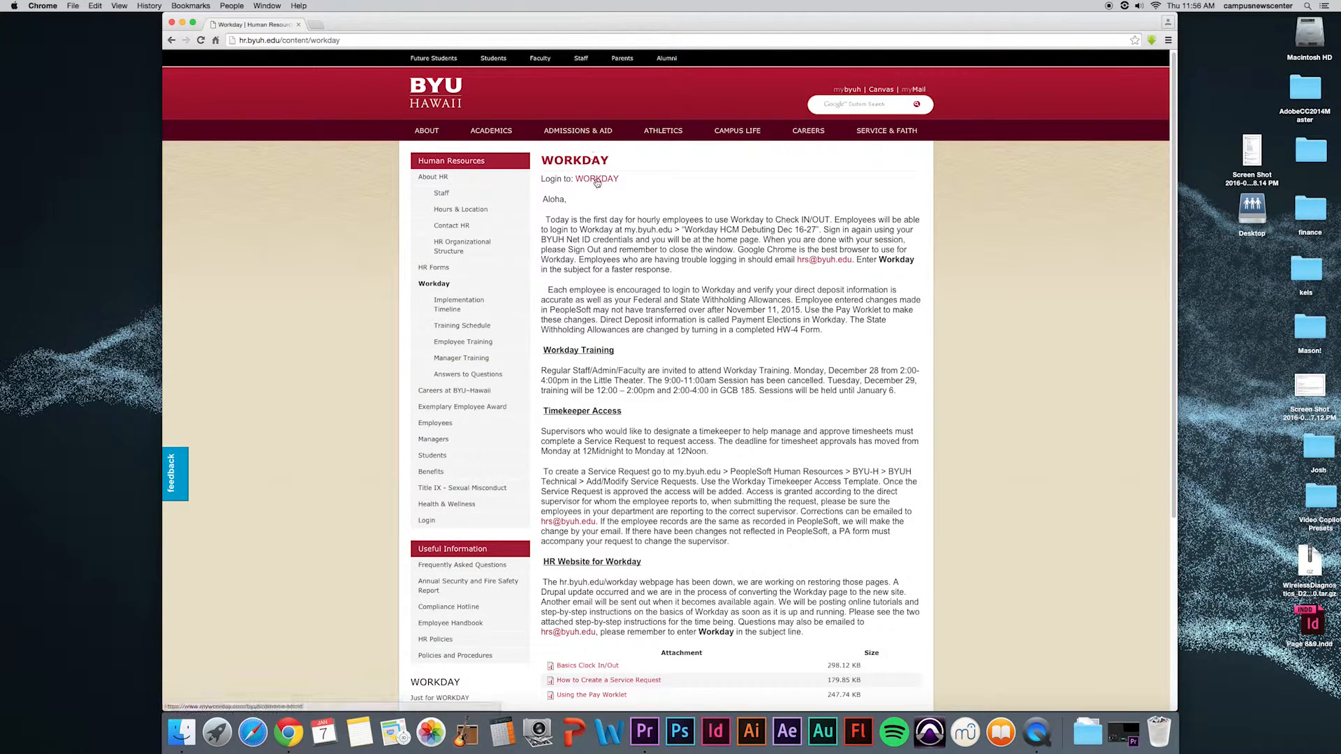
pyautogui.click(596, 179)
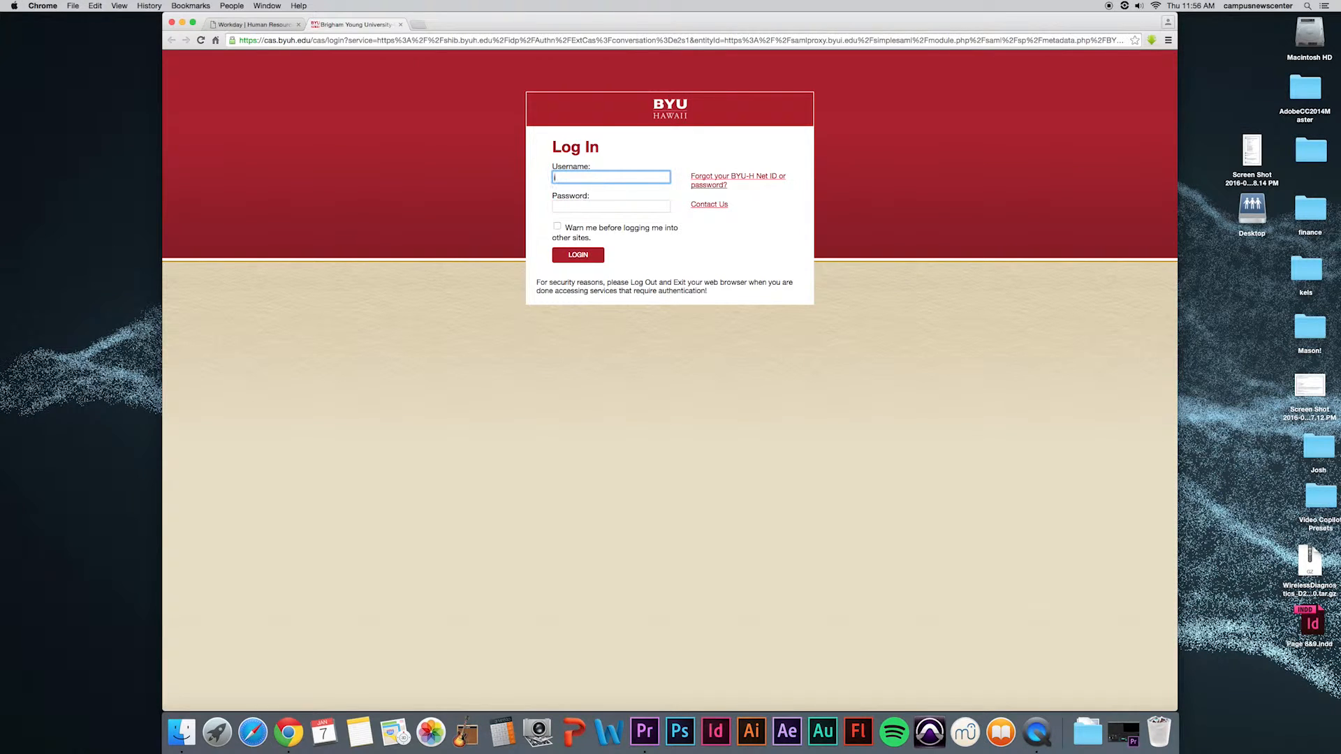
pyautogui.click(577, 255)
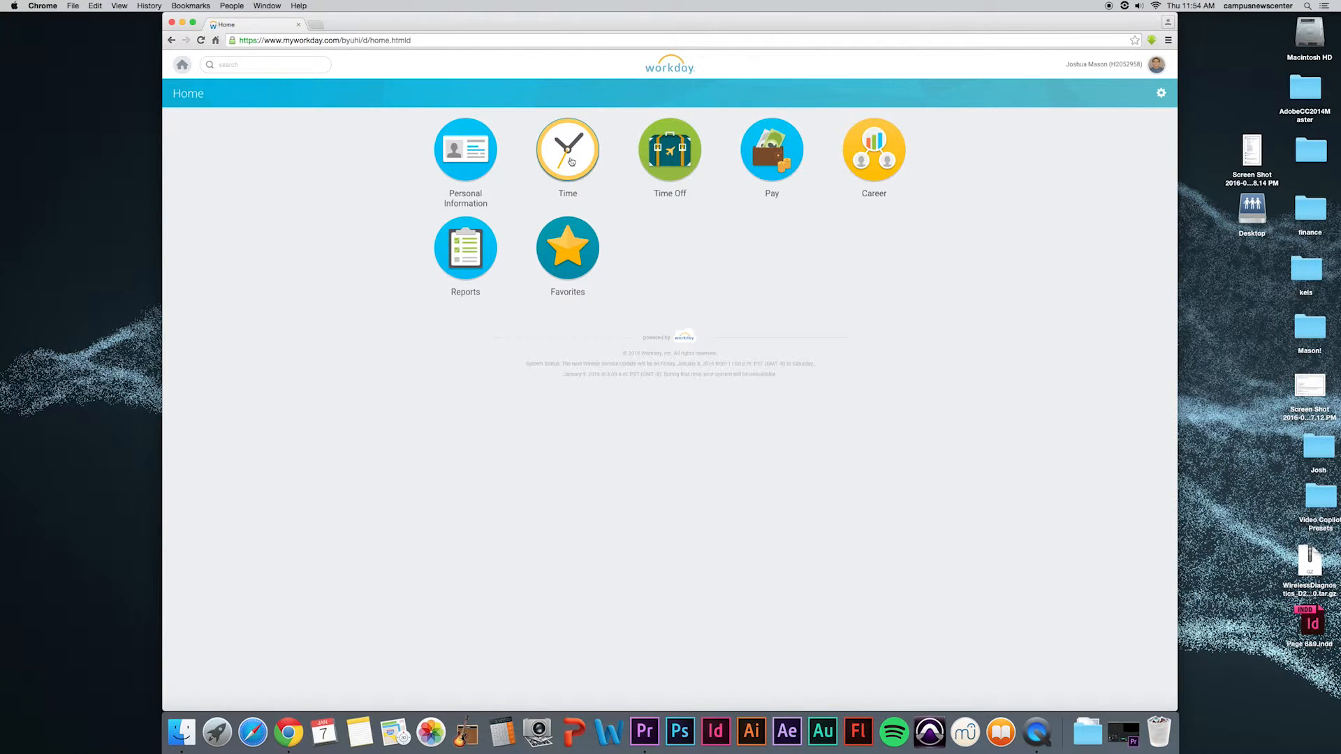
# Open the Time area and check out on the Time Clock checked in at 10:13 AM.
pyautogui.click(567, 149)
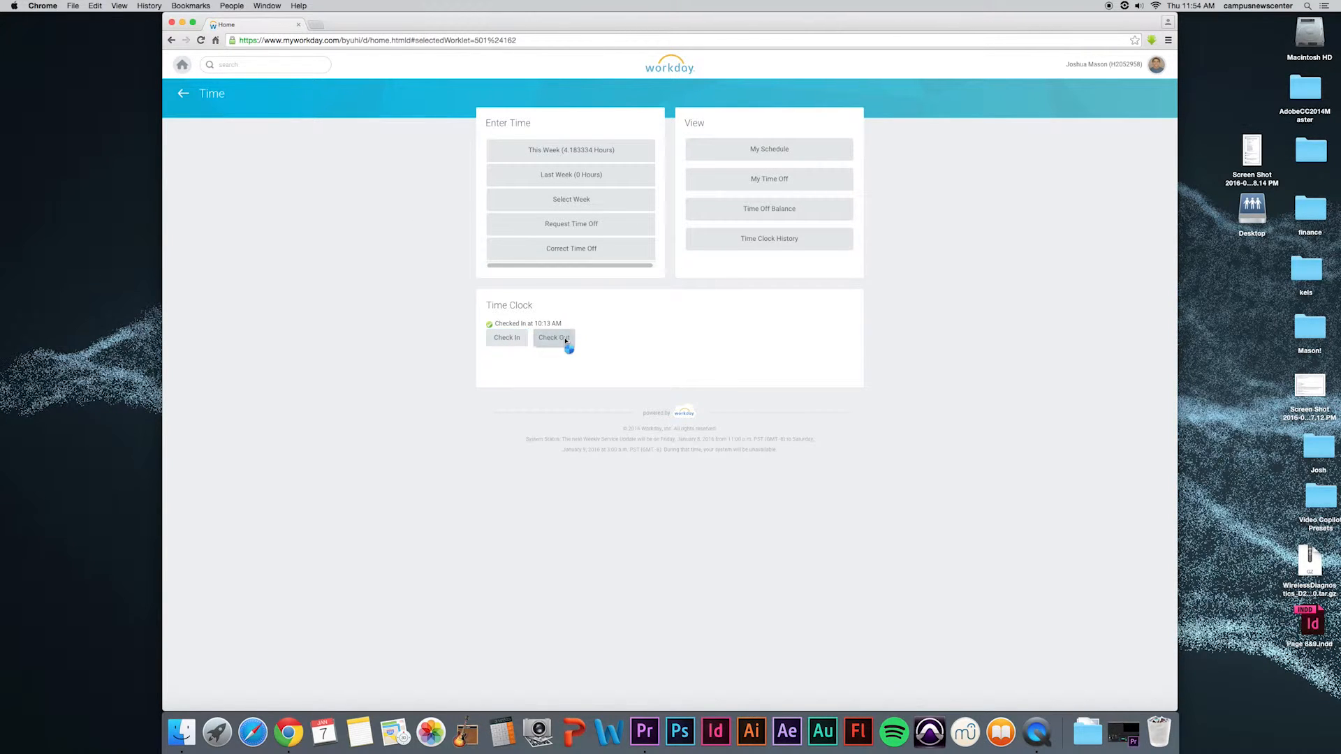
pyautogui.click(553, 337)
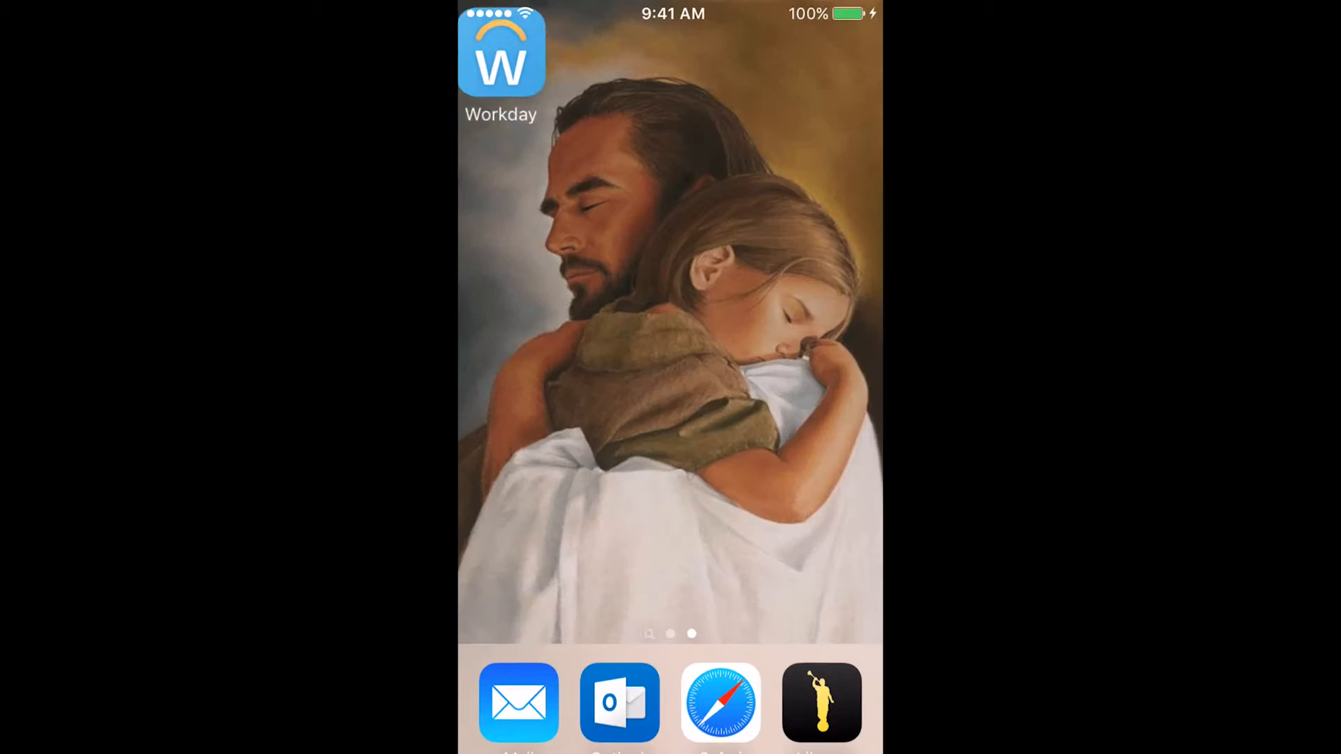
# Launch the Workday app, enter tenant BYUHI, choose BYU Hawaii and log in as jdm.
pyautogui.click(501, 50)
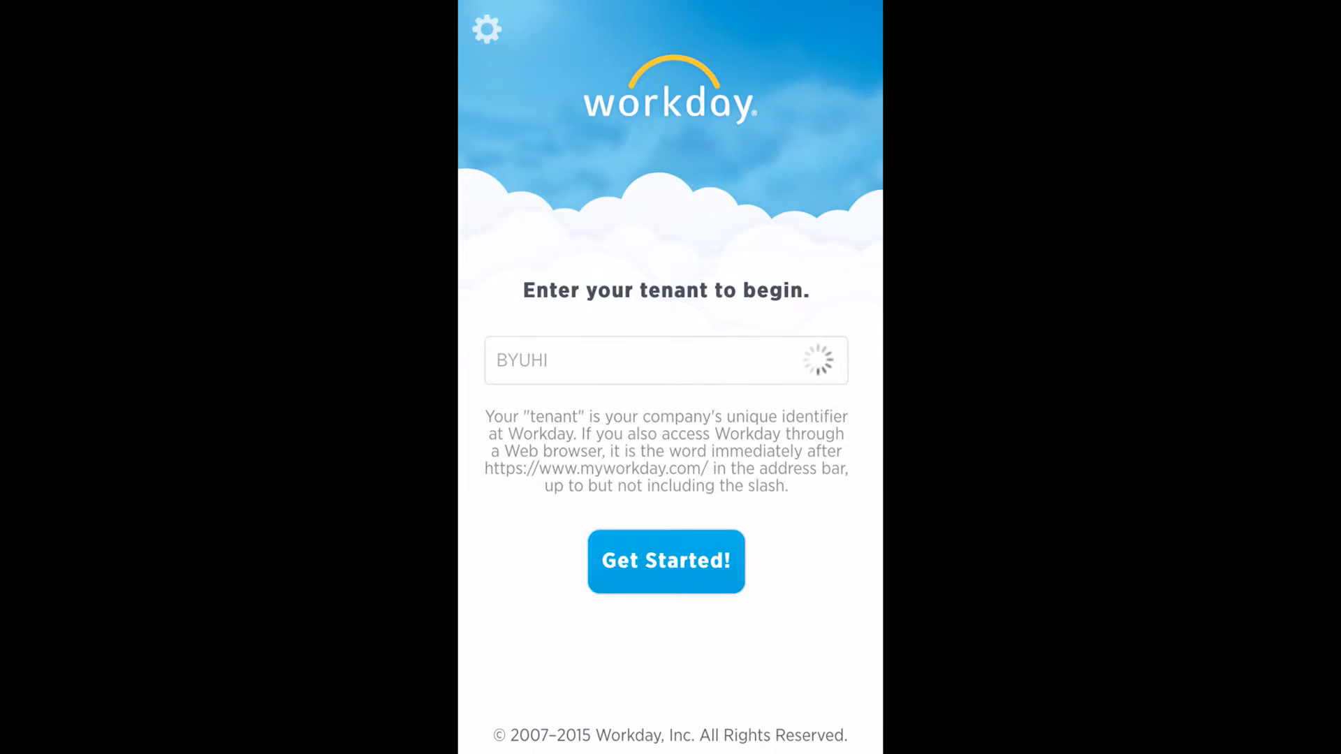
pyautogui.click(665, 561)
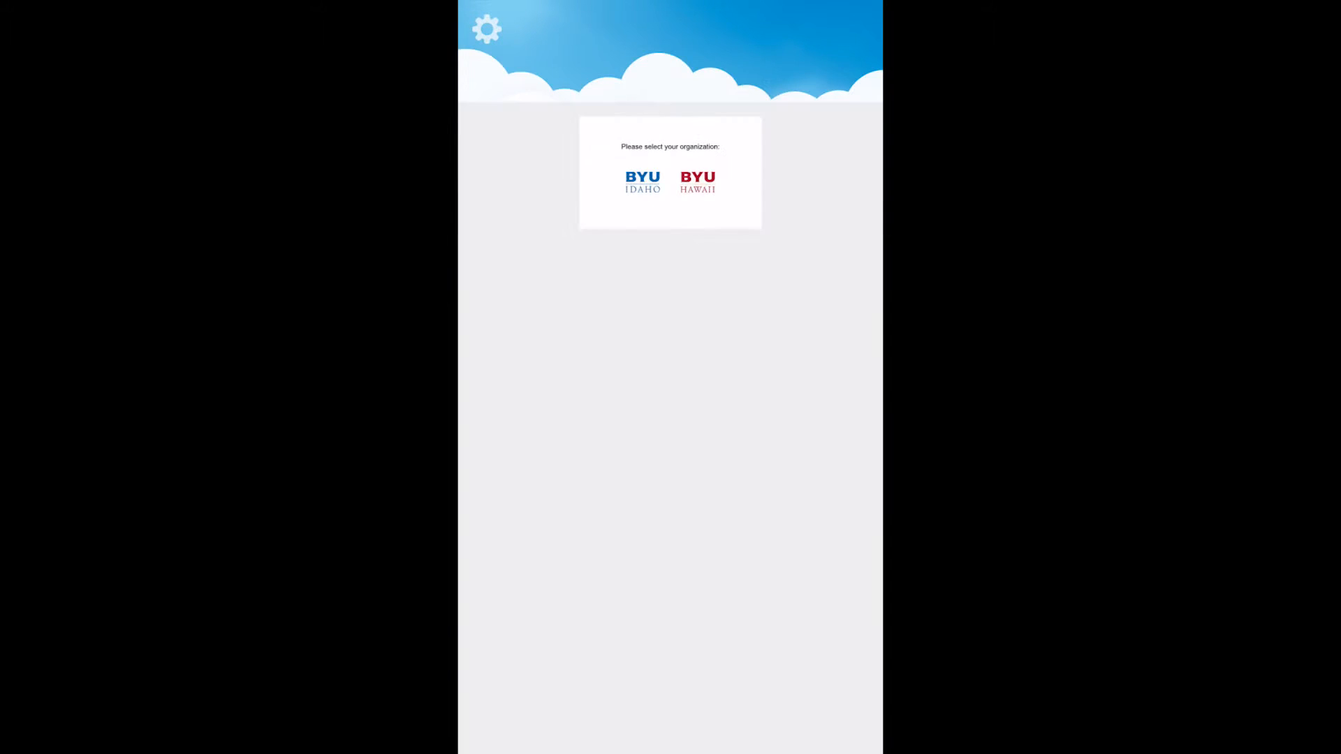
pyautogui.click(697, 182)
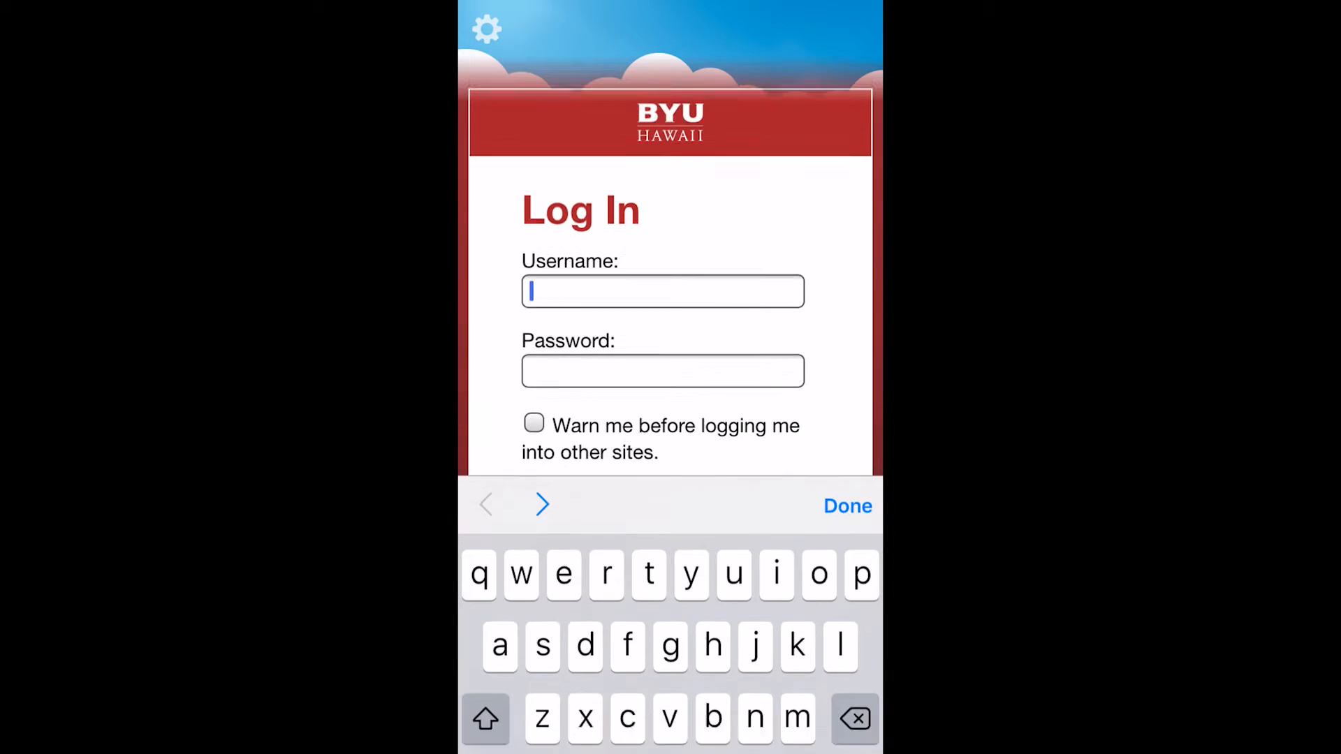
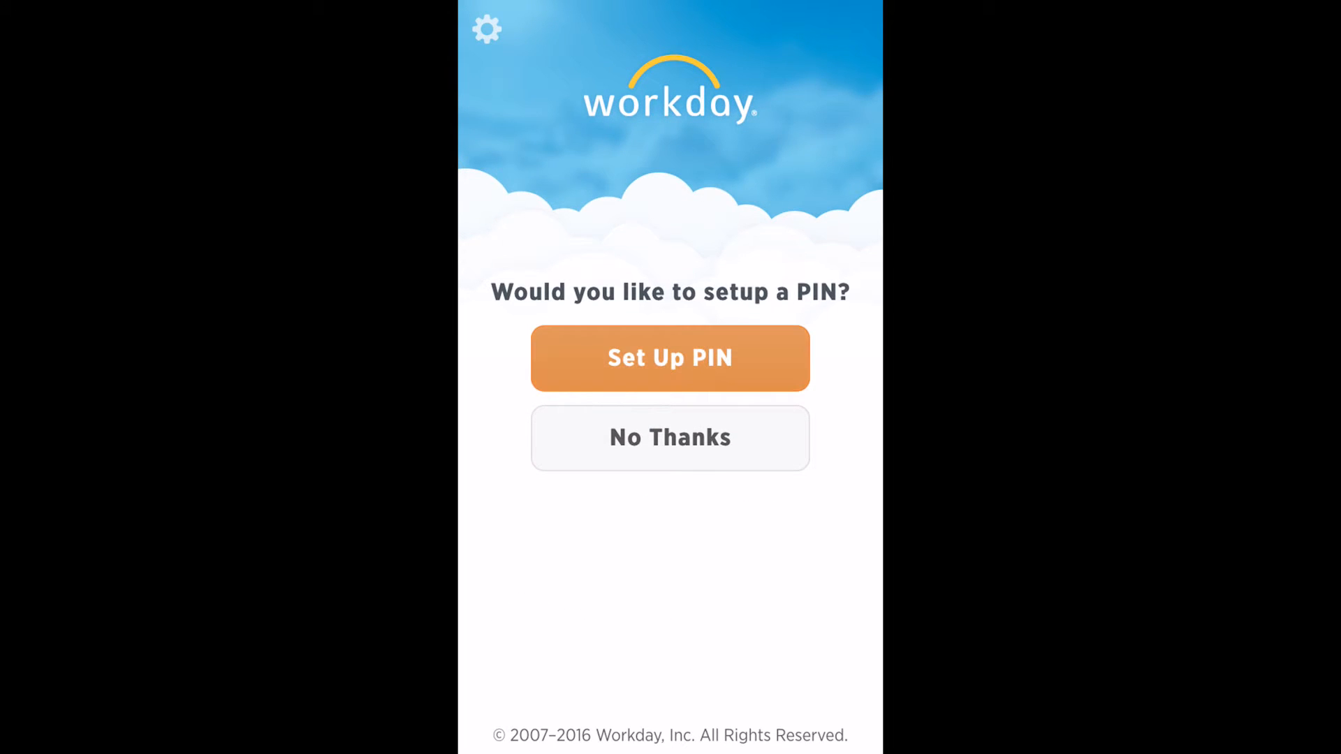
# Set up a six-digit PIN and confirm it with the green check mark.
pyautogui.click(670, 357)
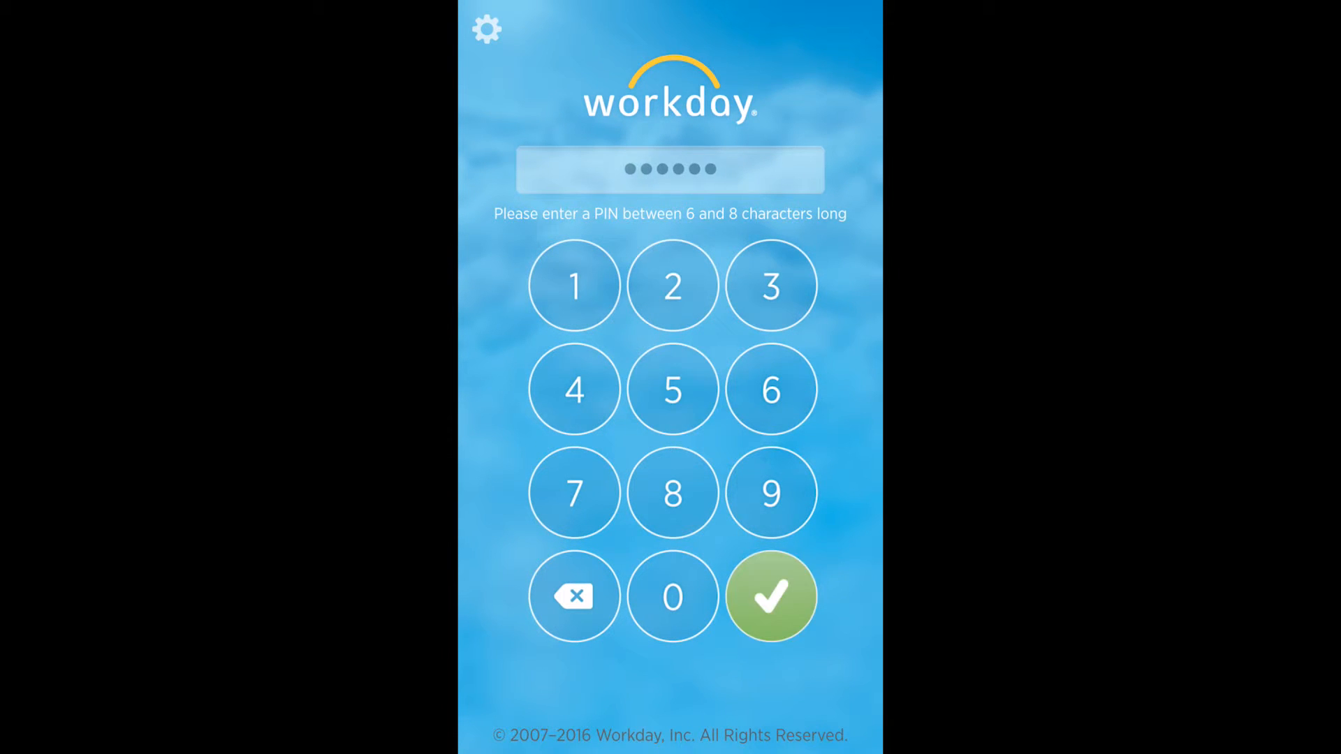
pyautogui.click(771, 595)
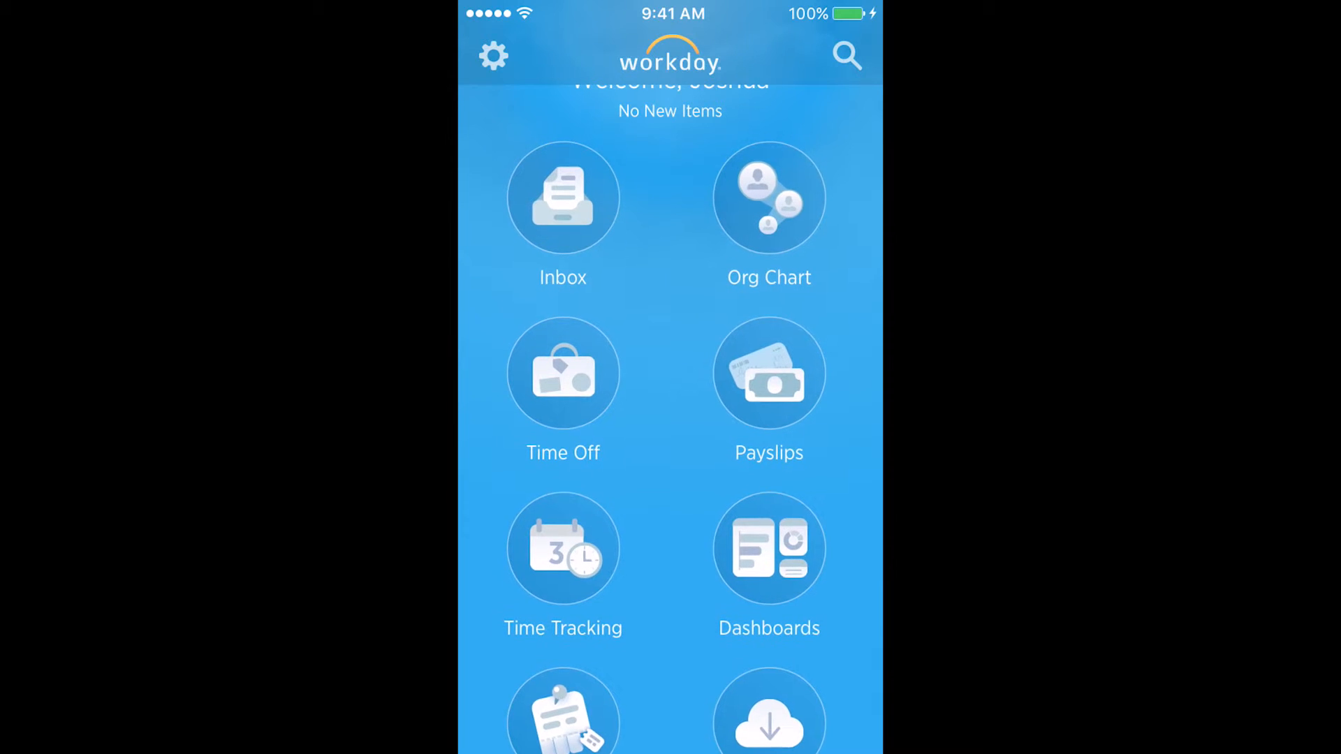
# Check in at BYU Hawaii via Time Tracking > Check In/Out, then return to the web.
pyautogui.click(562, 548)
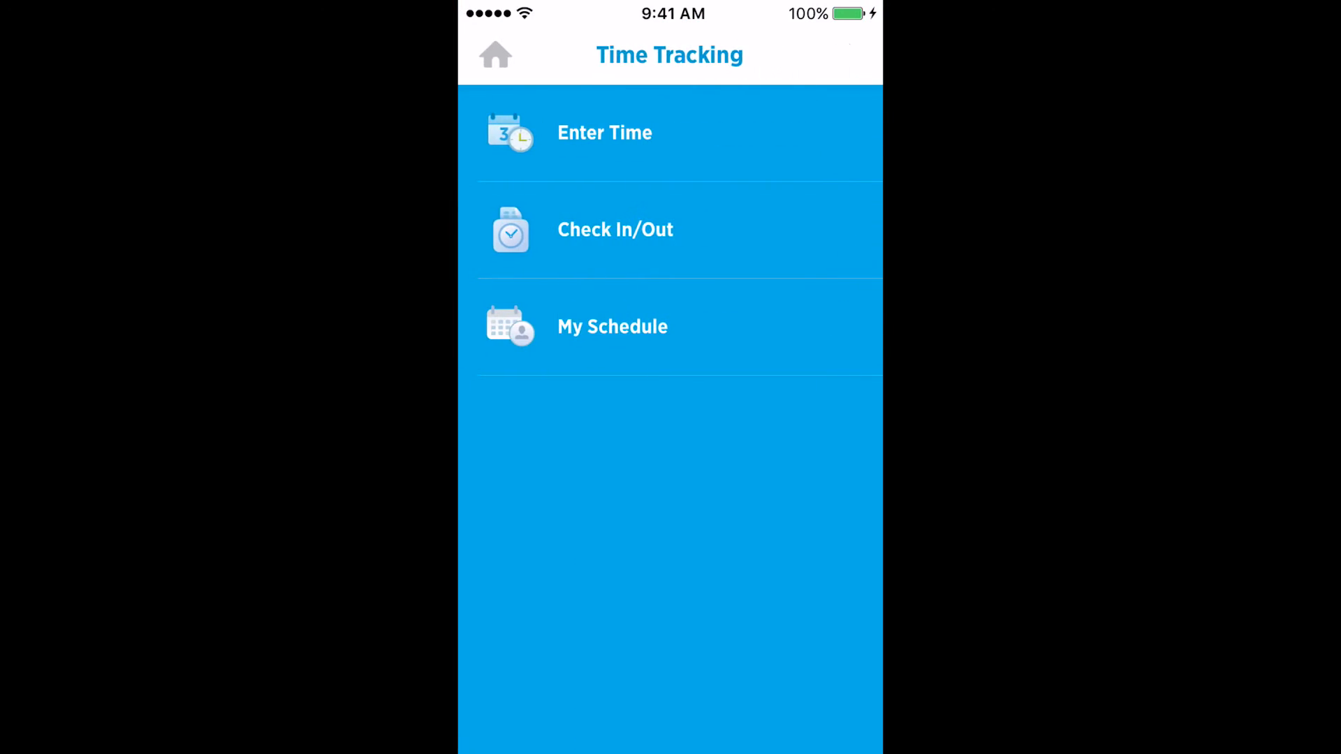
pyautogui.click(614, 230)
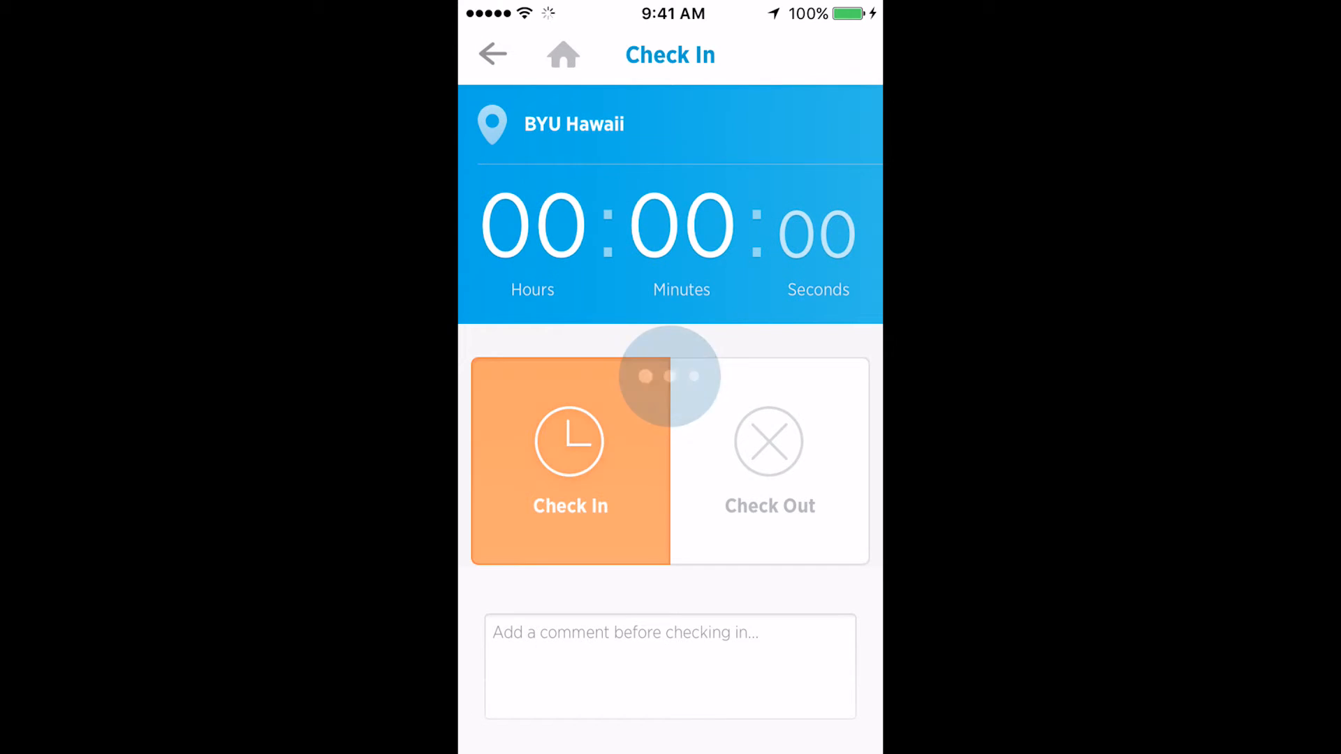
pyautogui.click(570, 461)
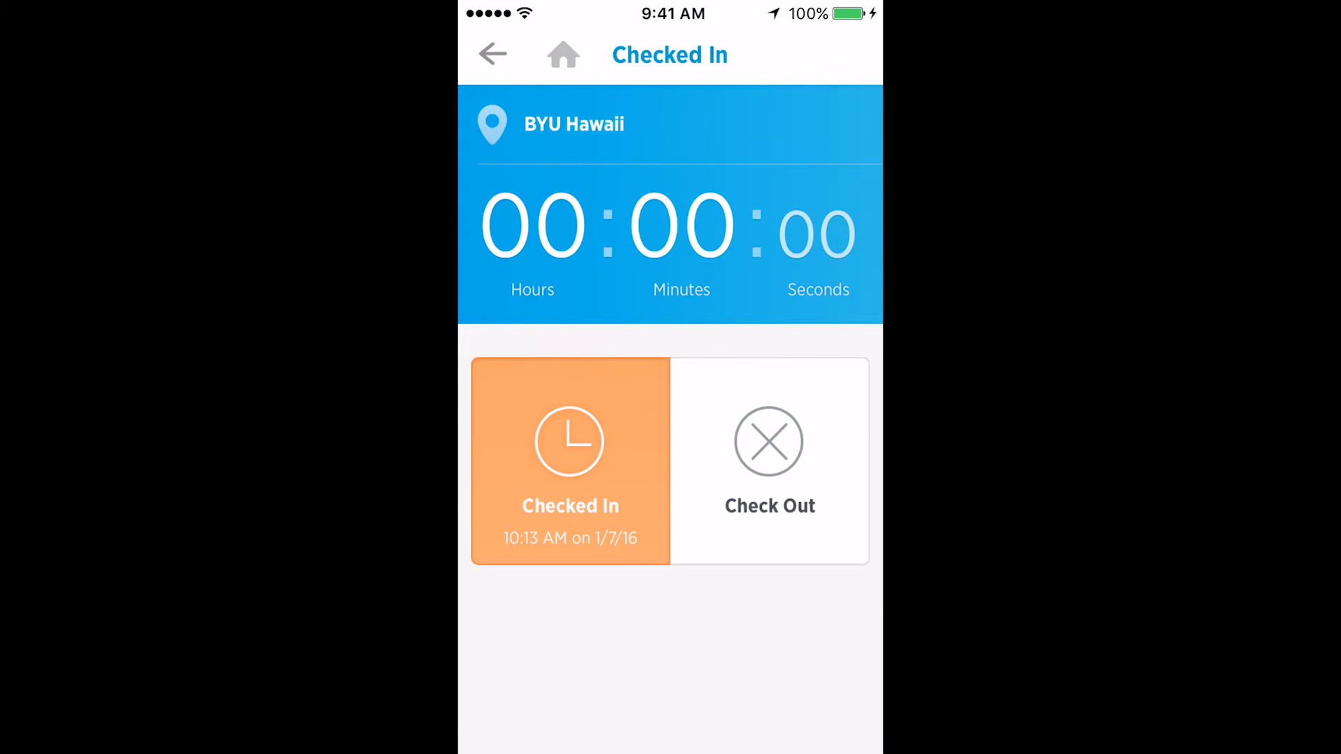
pyautogui.click(491, 53)
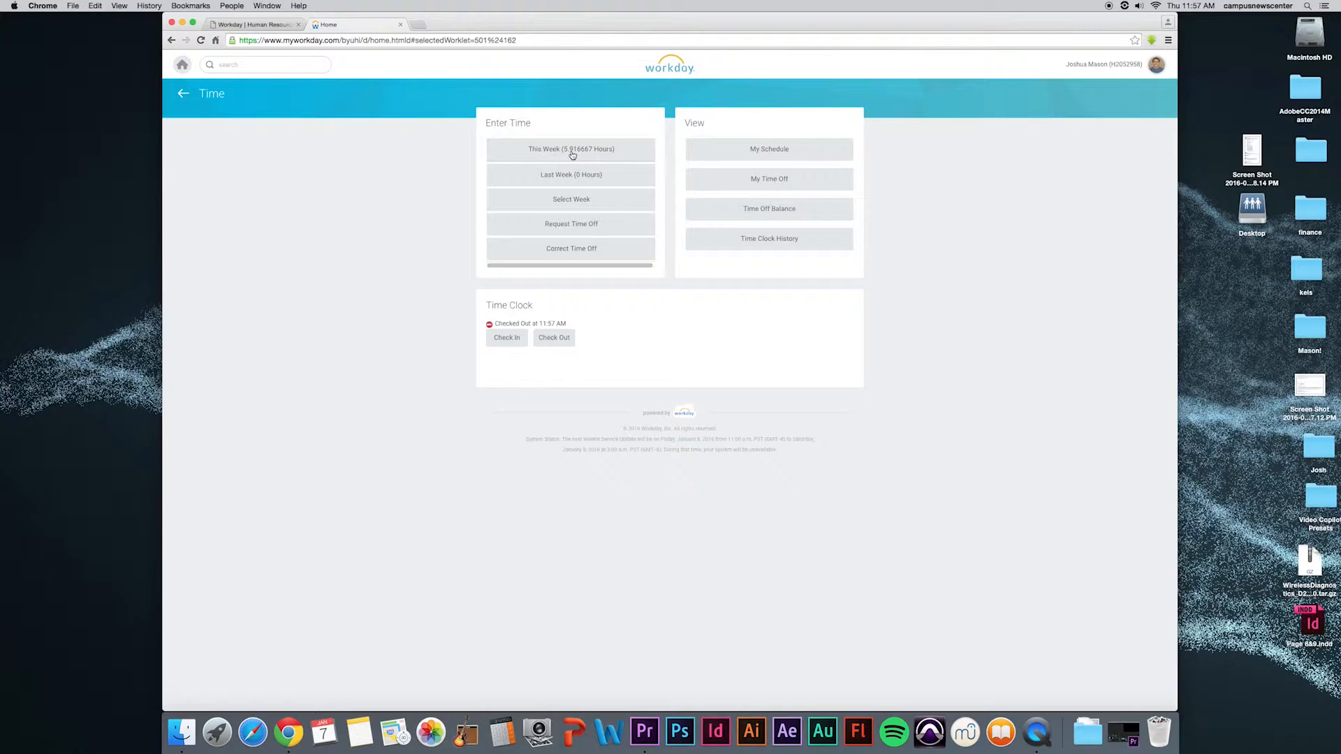
# Open This Week under Enter Time to show the Jan 3–9, 2016 calendar.
pyautogui.click(571, 148)
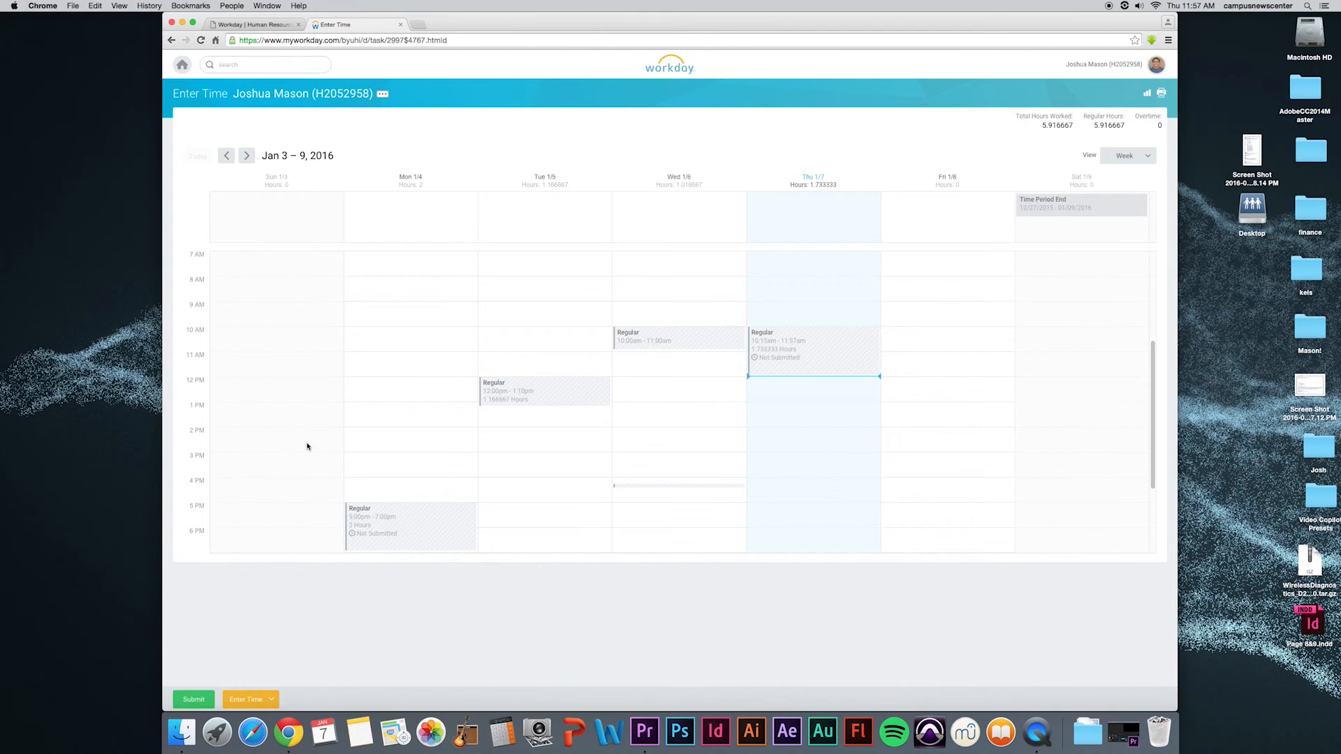
pyautogui.moveTo(216, 697)
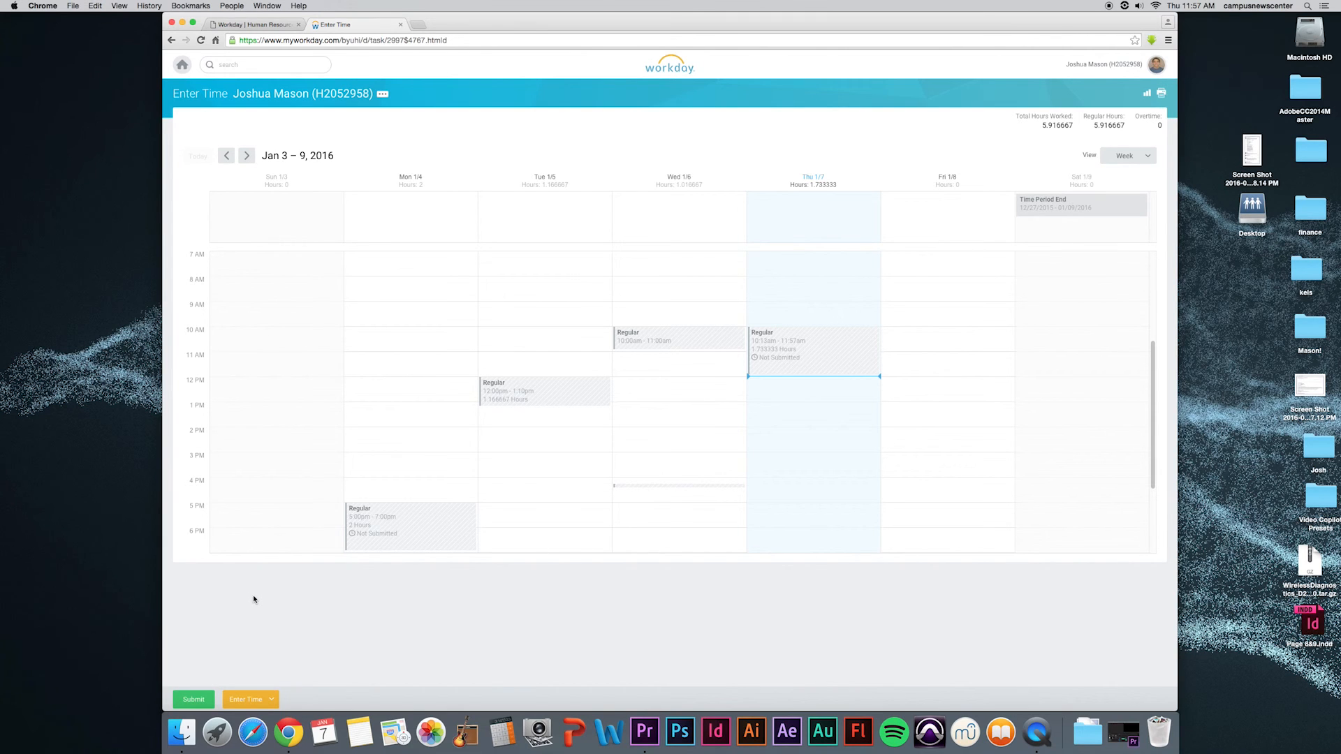
pyautogui.moveTo(579, 400)
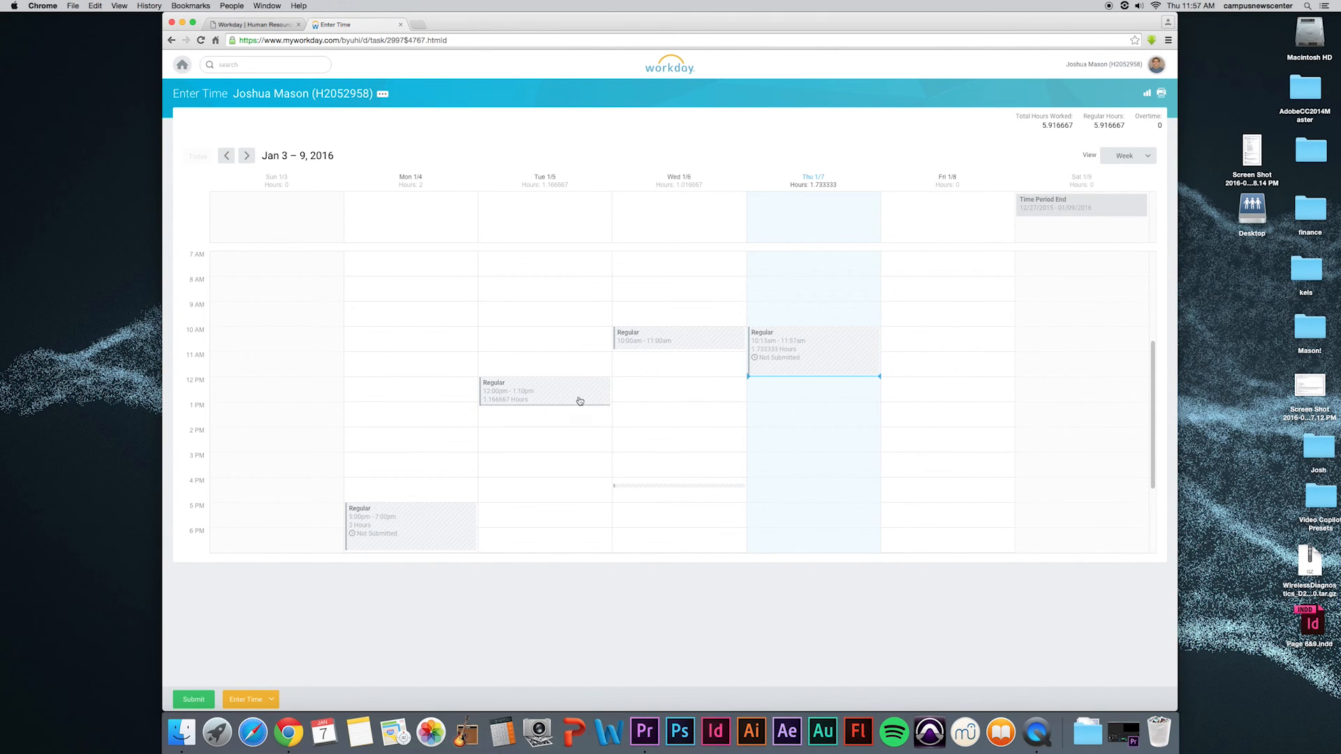
pyautogui.moveTo(706, 345)
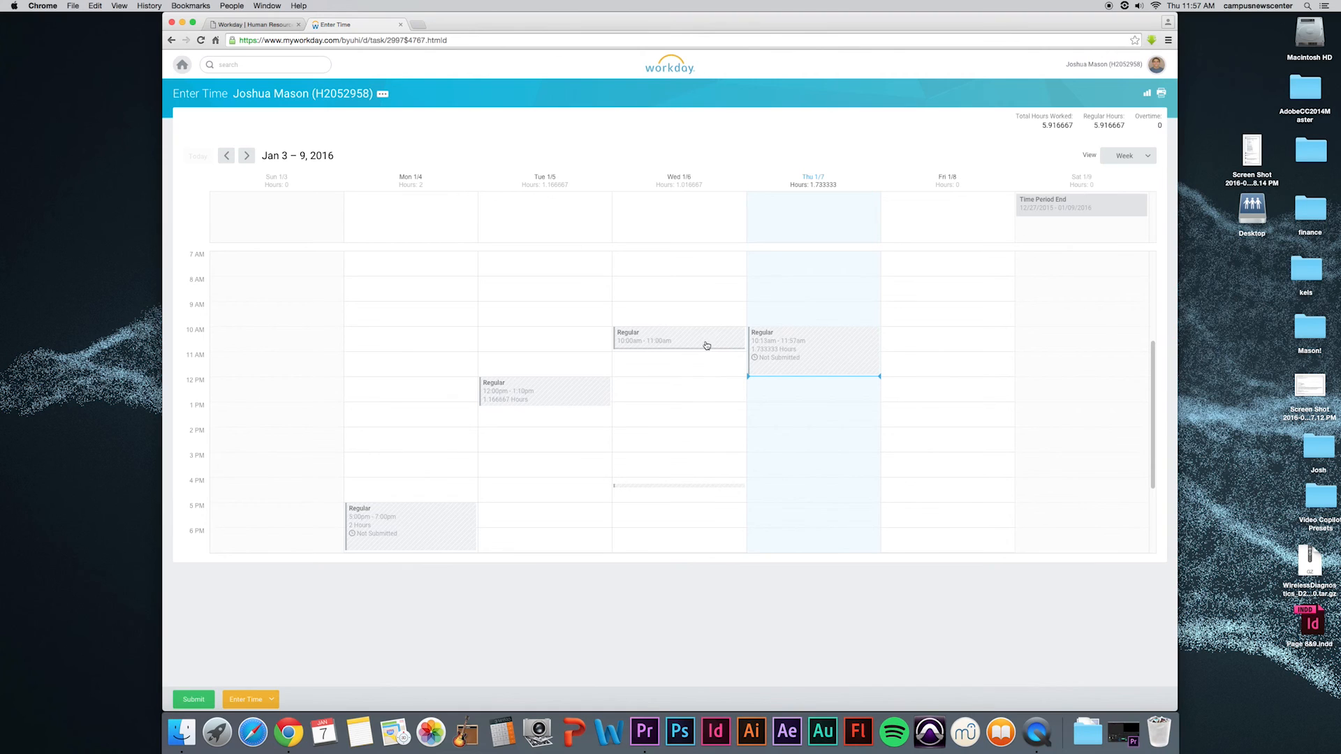